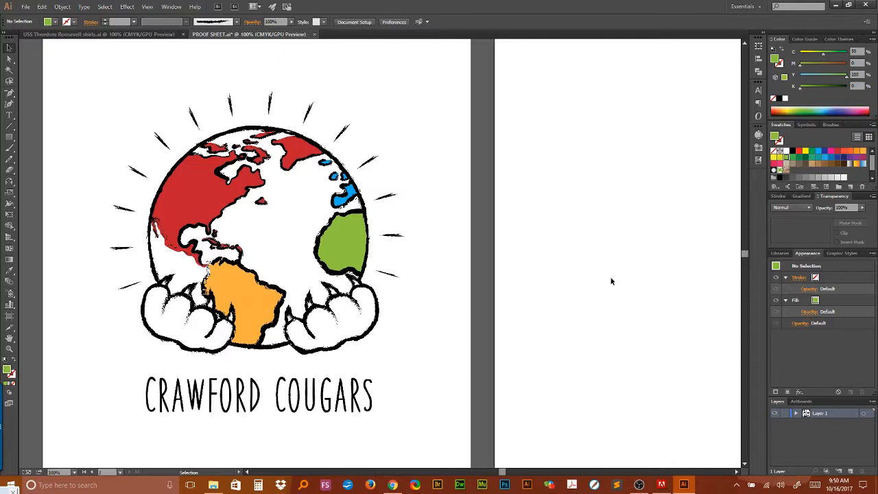
mouse_move(568, 306)
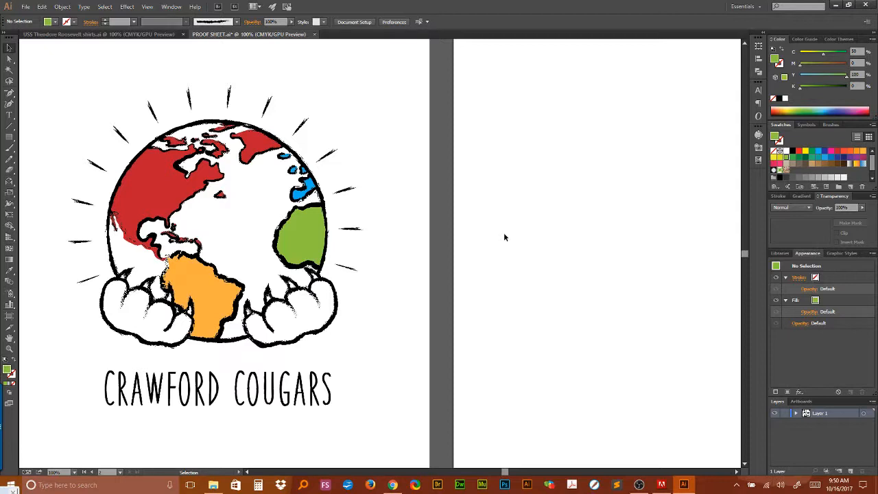
Redefine the red continents swatch as a CMYK spot color named red
key("ctrl+a")
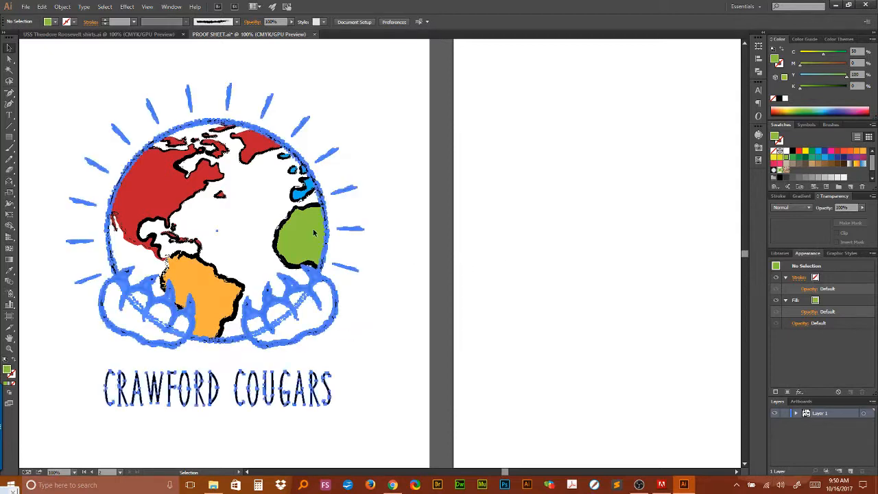
left_click(217, 233)
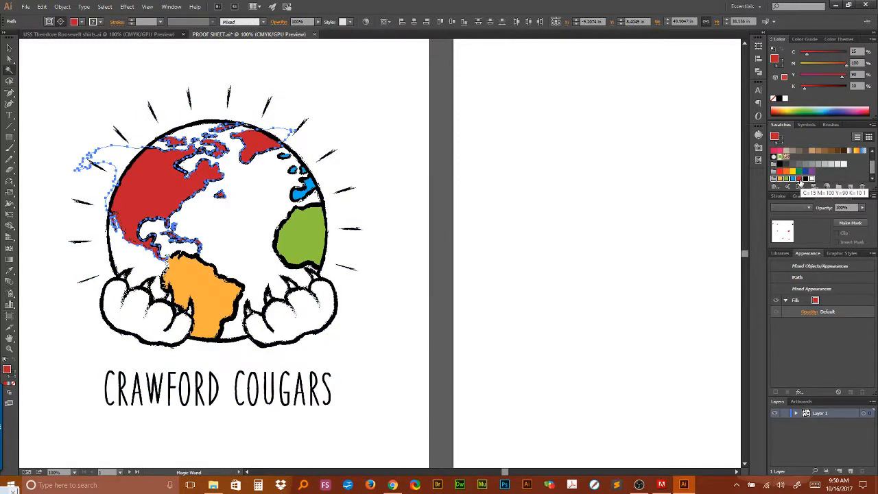
double_click(811, 179)
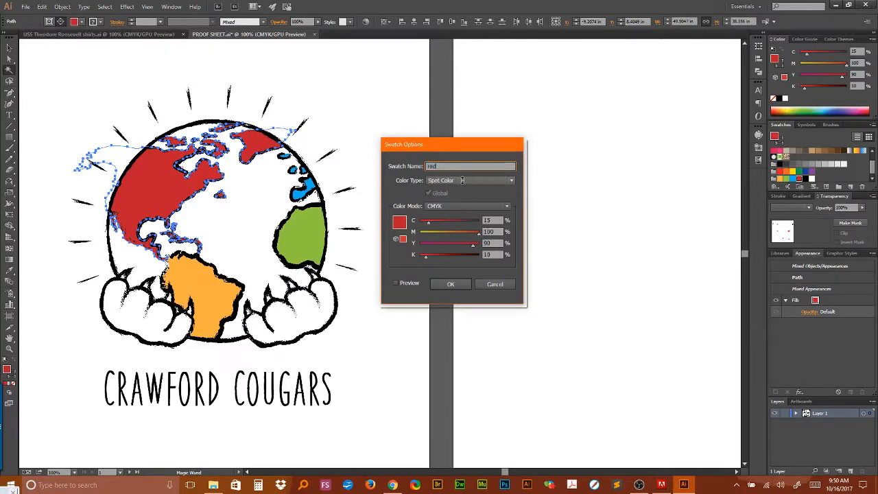
left_click(450, 284)
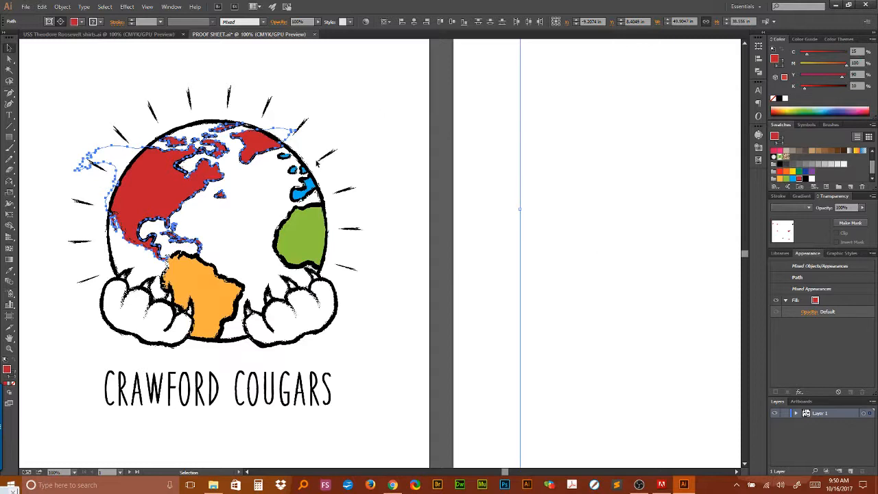
mouse_move(319, 214)
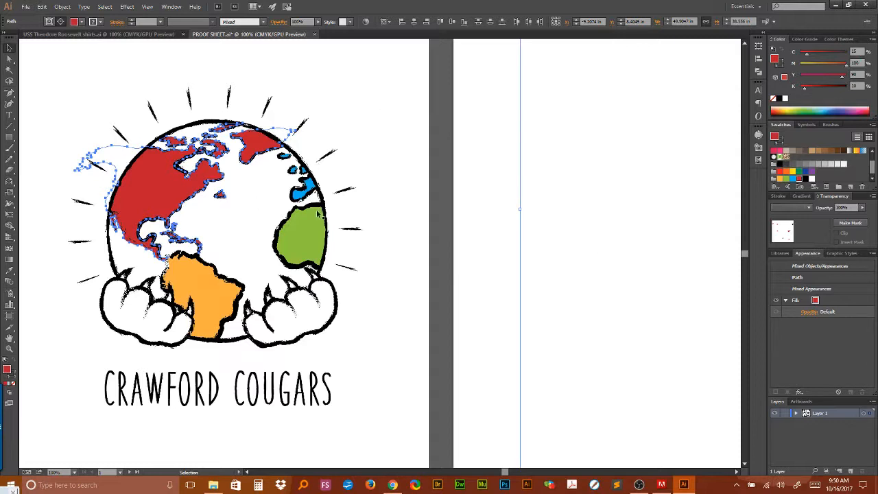
mouse_move(508, 230)
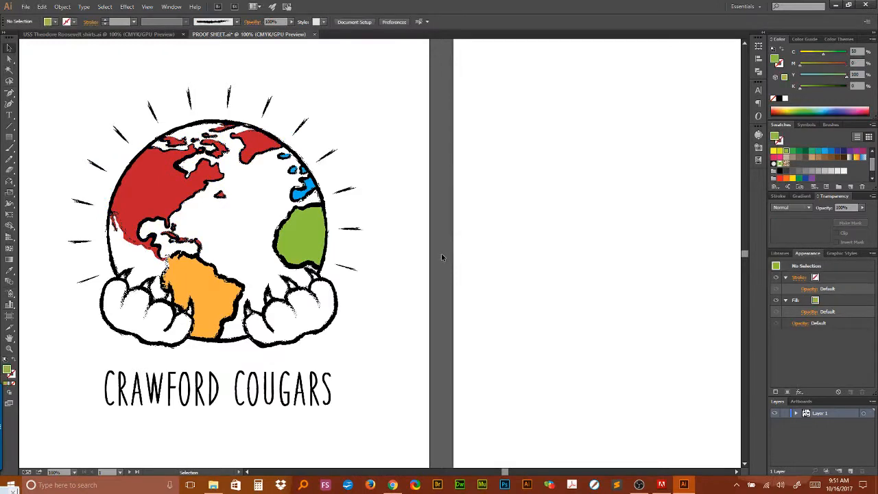
mouse_move(452, 240)
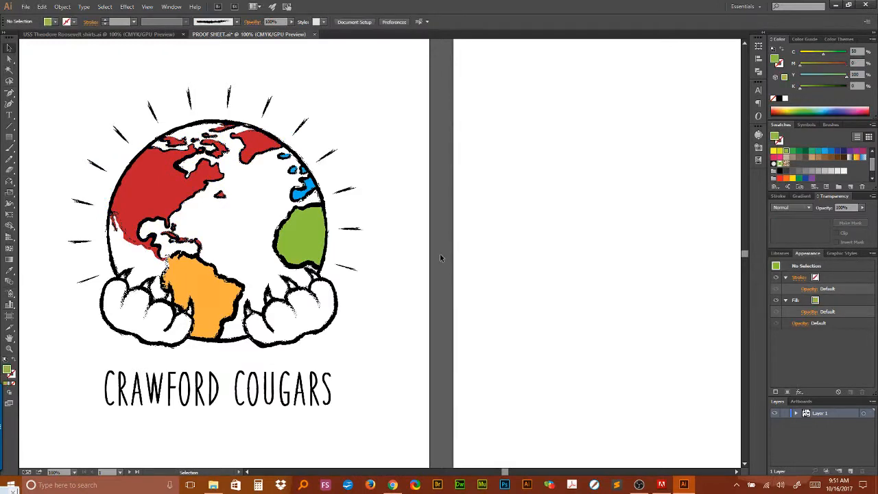
mouse_move(537, 247)
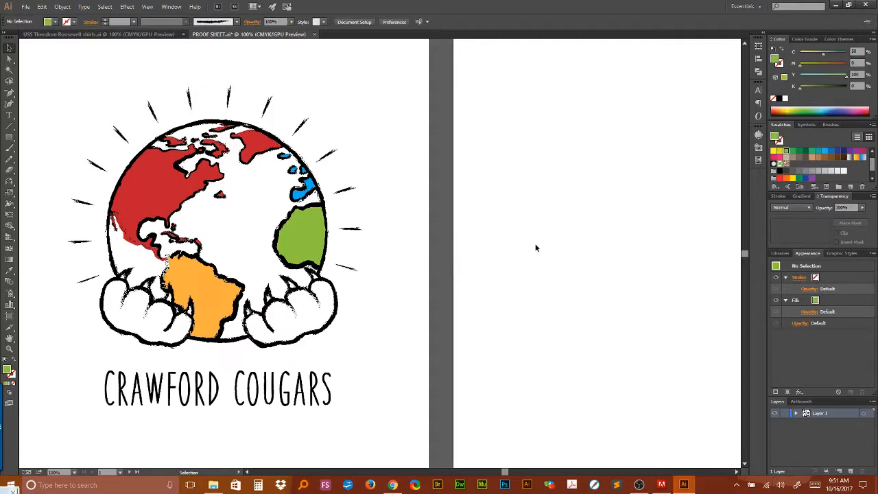
mouse_move(443, 269)
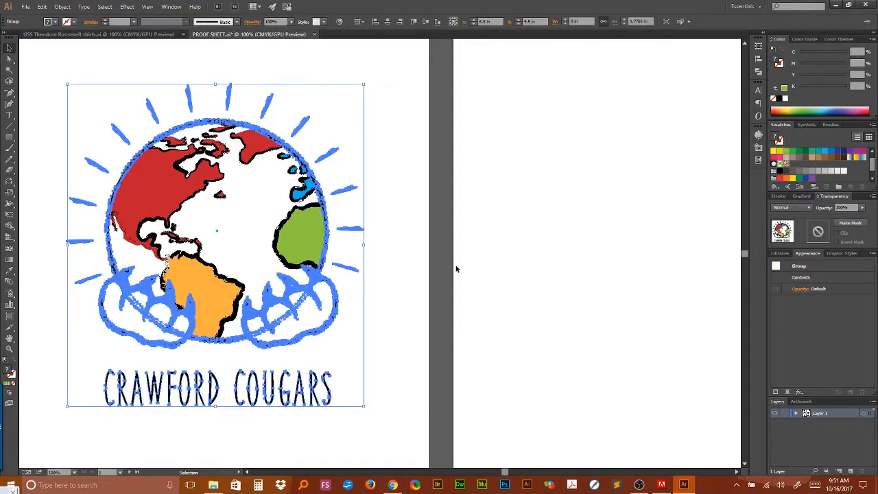
mouse_move(446, 266)
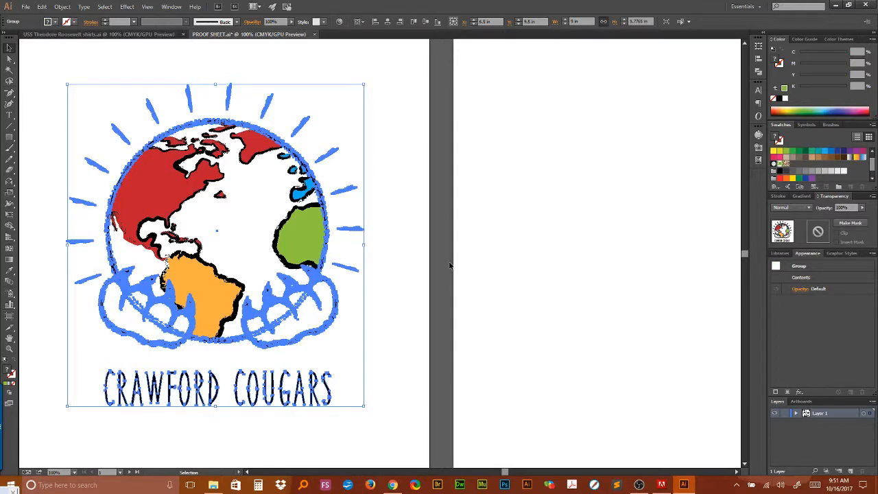
mouse_move(295, 239)
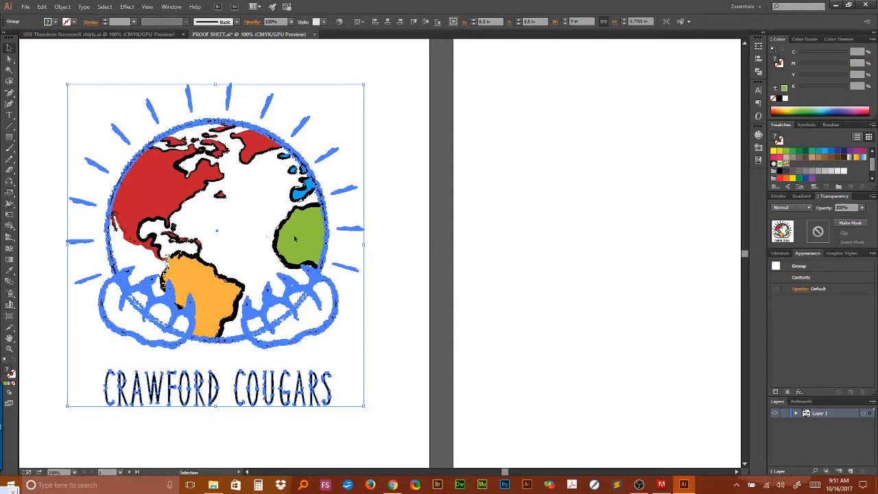
mouse_move(415, 222)
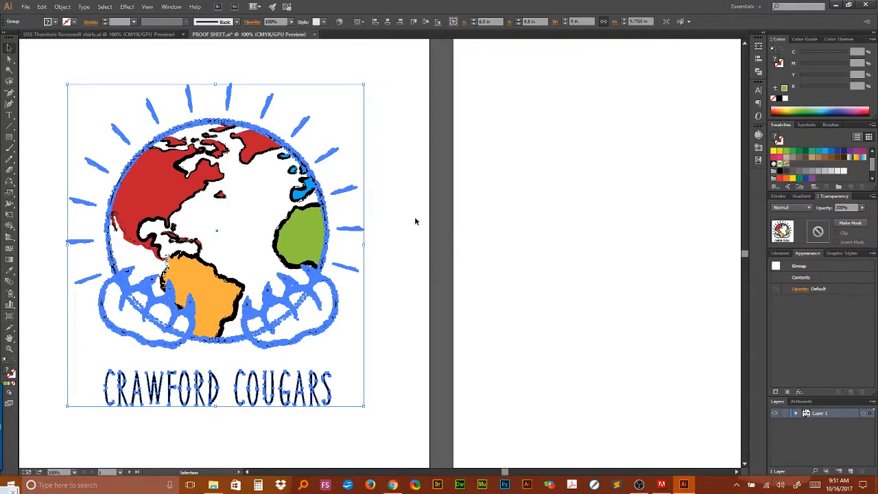
left_click(305, 244)
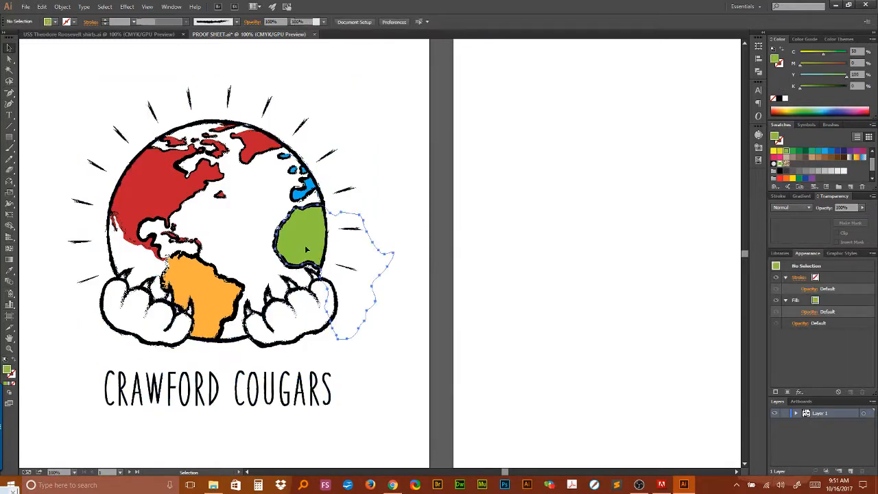
left_click(302, 236)
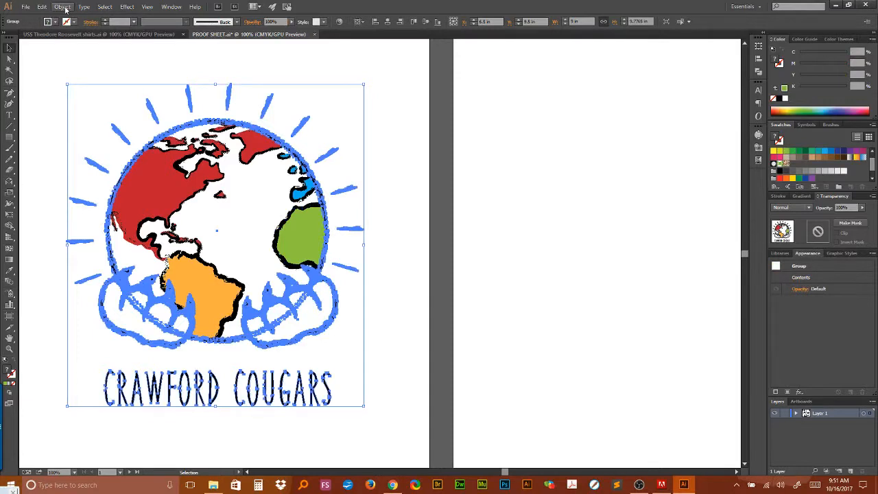
mouse_move(338, 27)
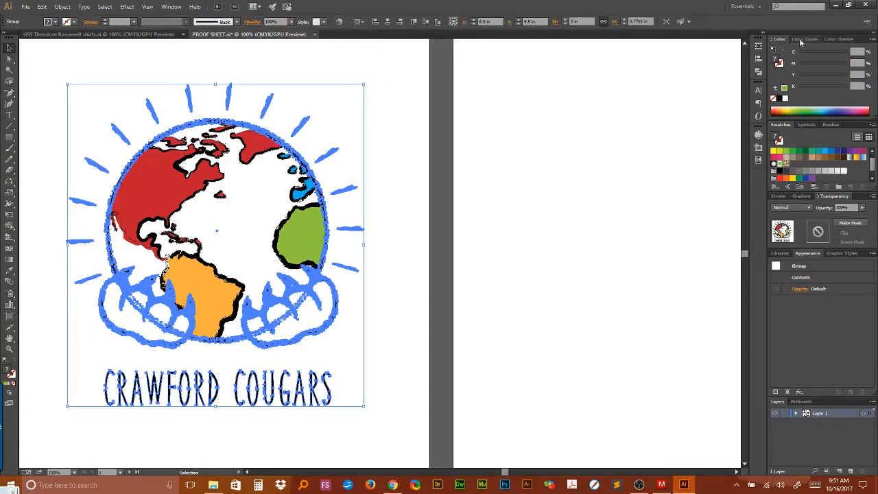
left_click(804, 38)
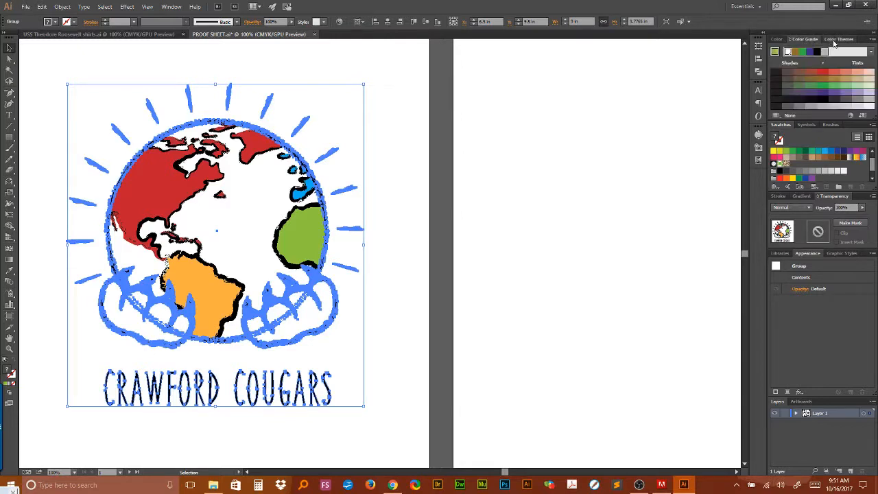
left_click(837, 39)
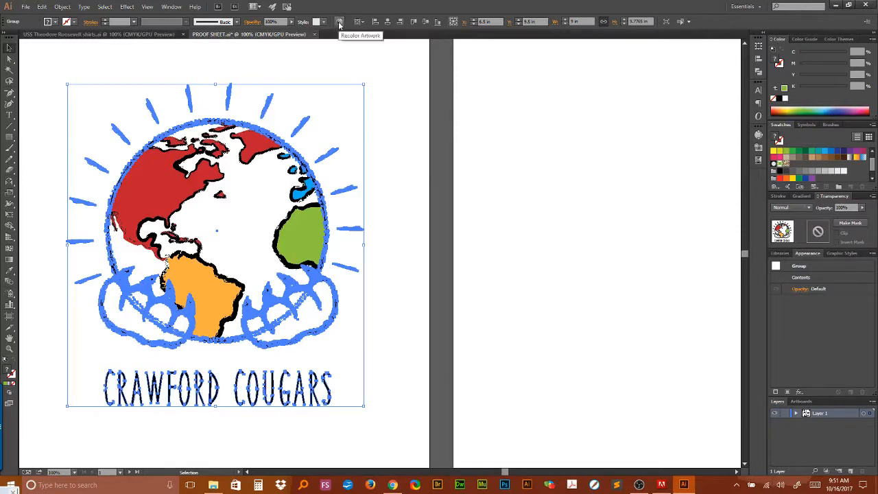
left_click(41, 6)
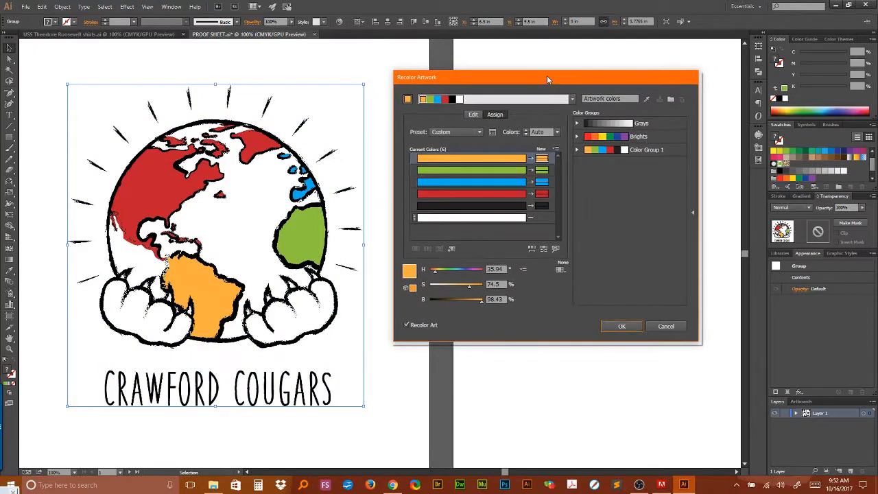
left_click_drag(547, 76, 547, 69)
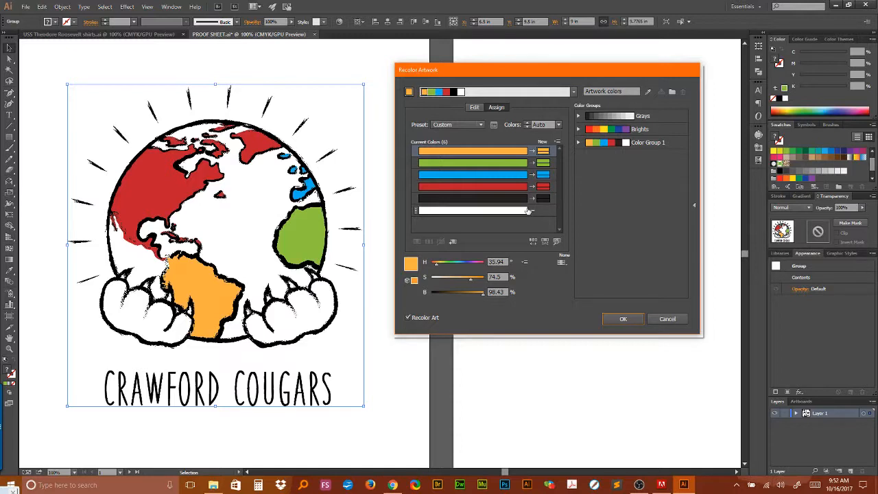
left_click(562, 262)
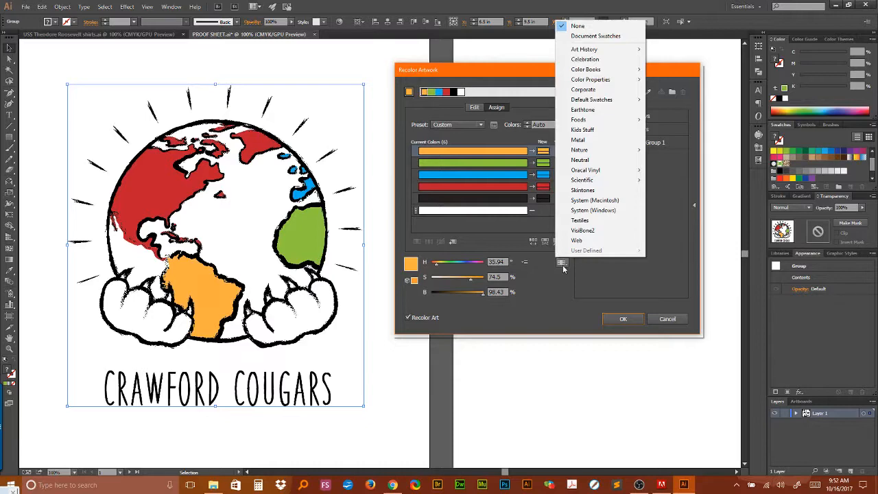
mouse_move(579, 140)
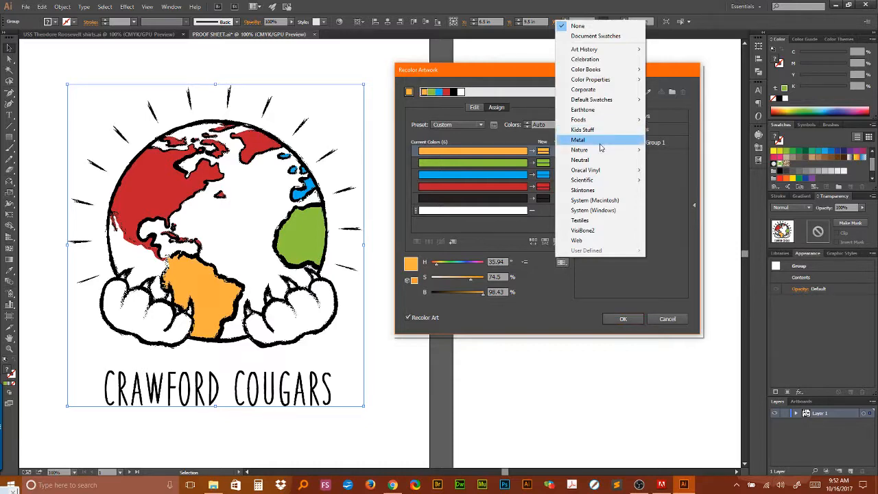
mouse_move(585, 68)
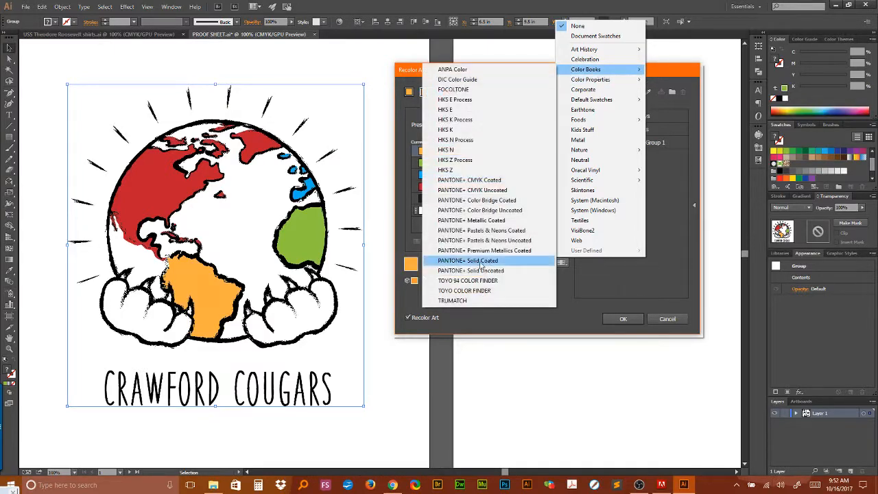
Limit the recolour to PANTONE+ Solid Coated and apply it to the logo
left_click(467, 261)
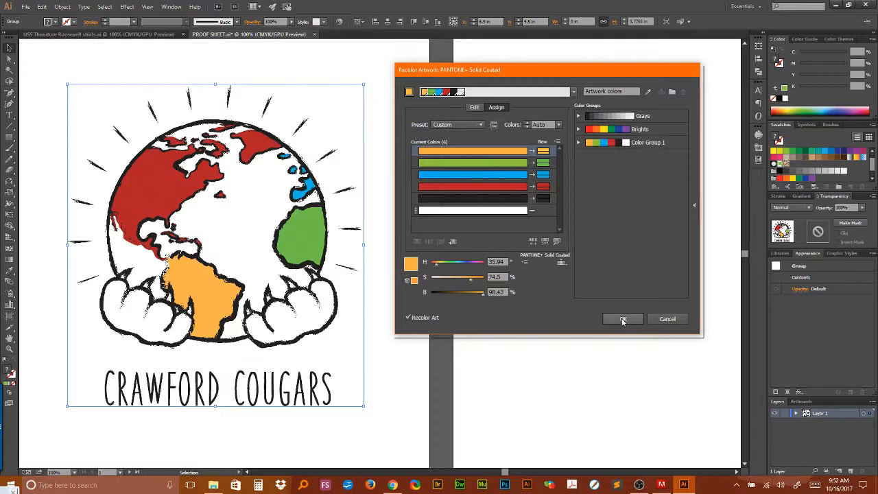
left_click(622, 318)
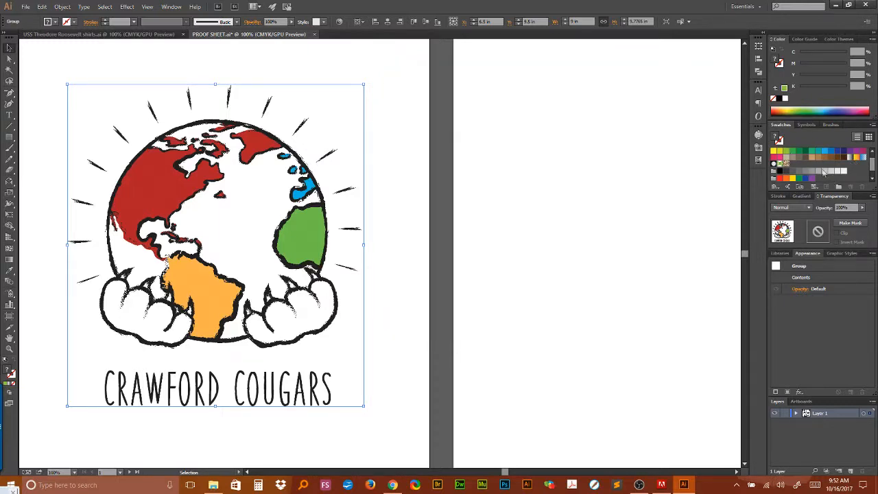
Deselect the logo and show the Separations Preview listing CMYK plus PANTONE inks
left_click(798, 165)
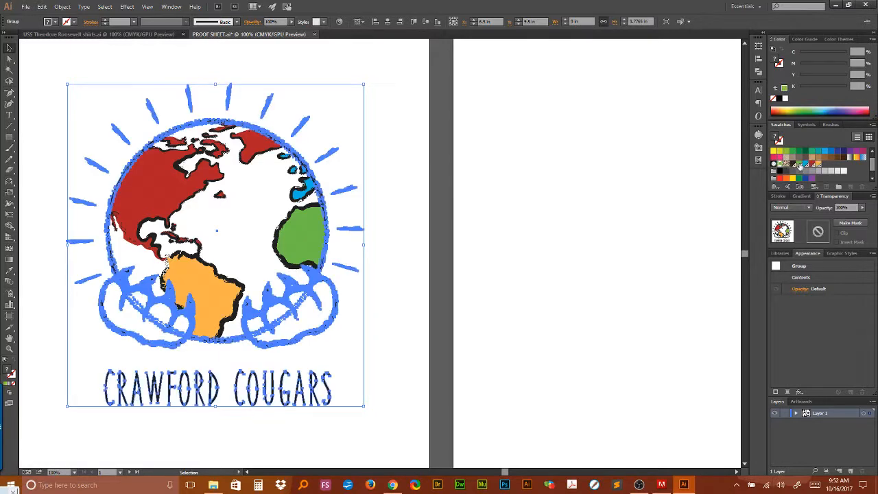
mouse_move(452, 223)
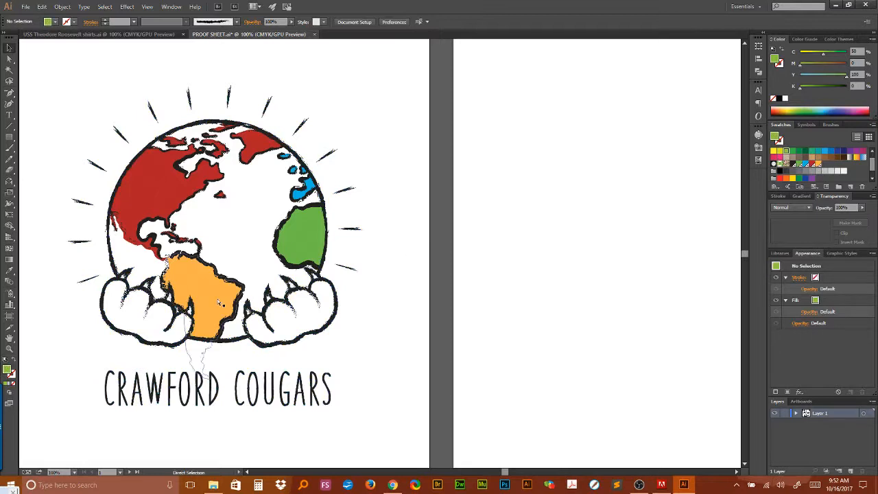
left_click(206, 302)
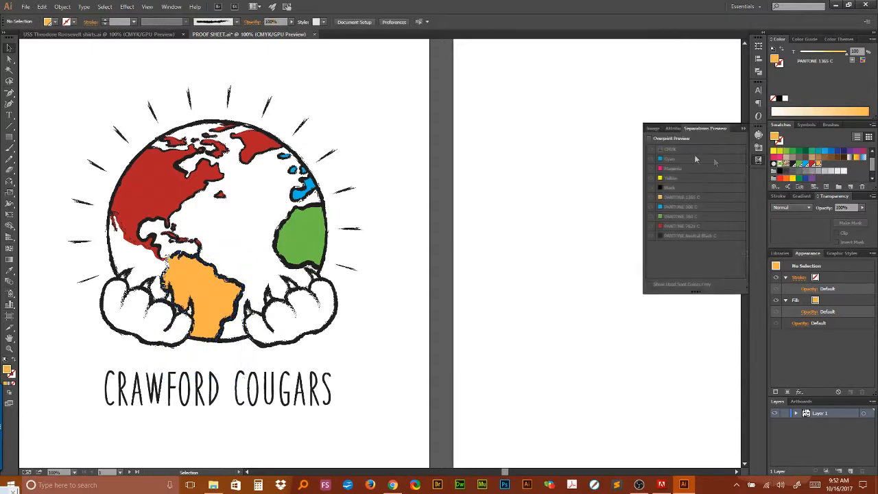
Turn on Overprint Preview so the separations list shows the five PANTONE inks
left_click(650, 137)
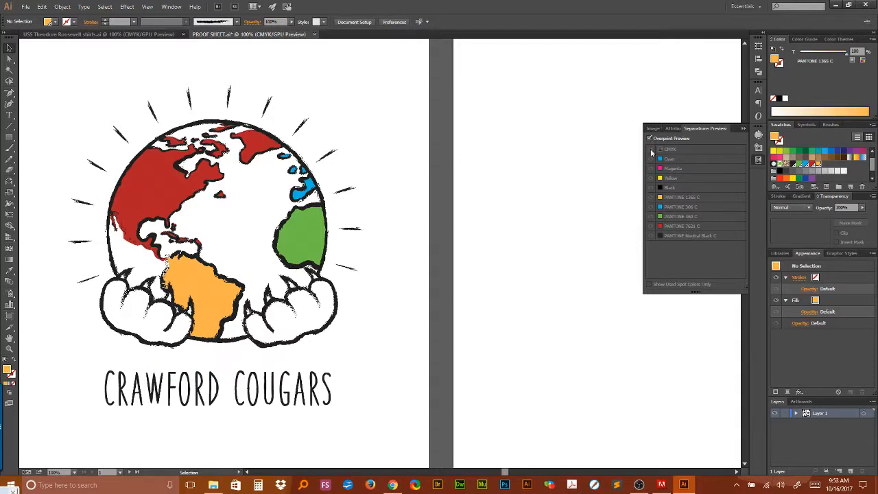
mouse_move(653, 152)
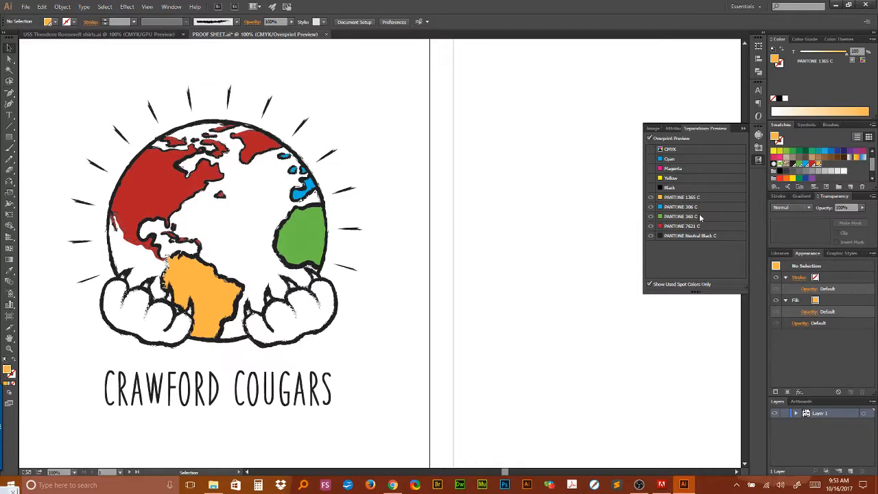
mouse_move(699, 225)
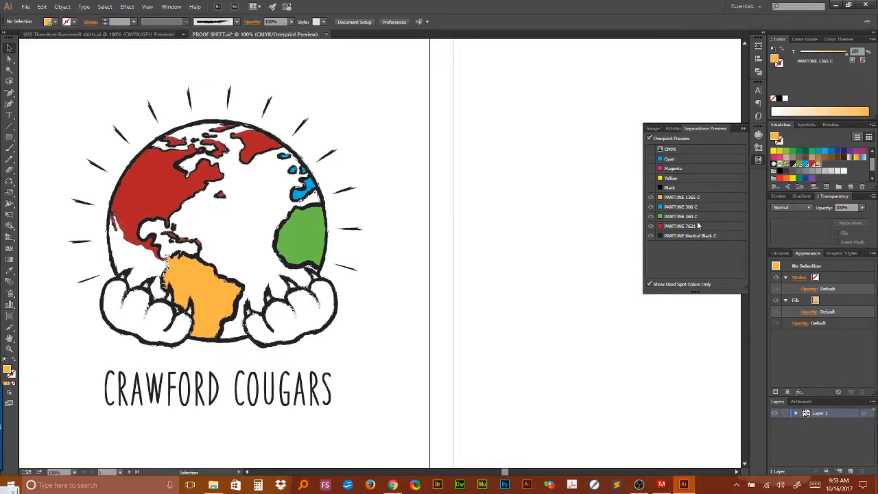
mouse_move(698, 227)
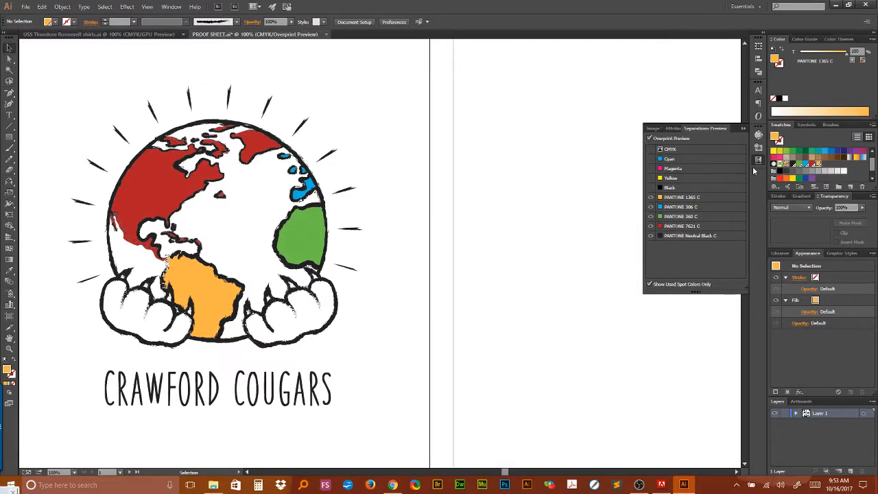
mouse_move(710, 200)
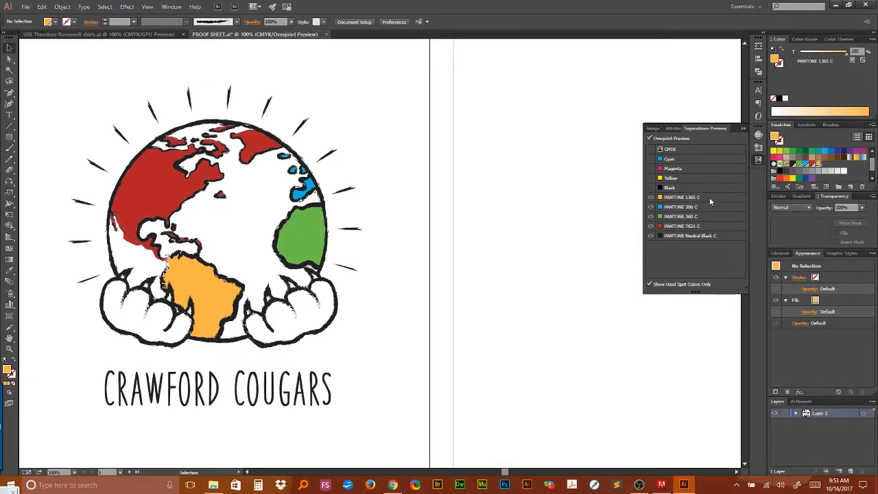
mouse_move(689, 276)
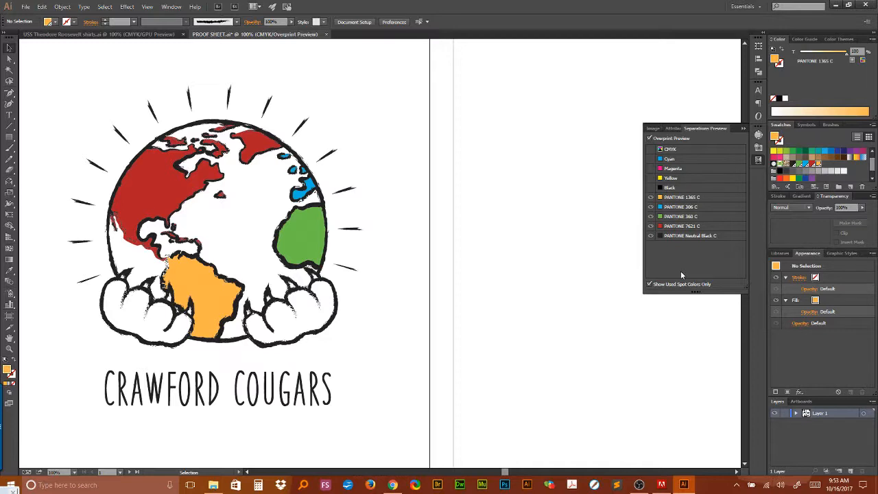
mouse_move(692, 272)
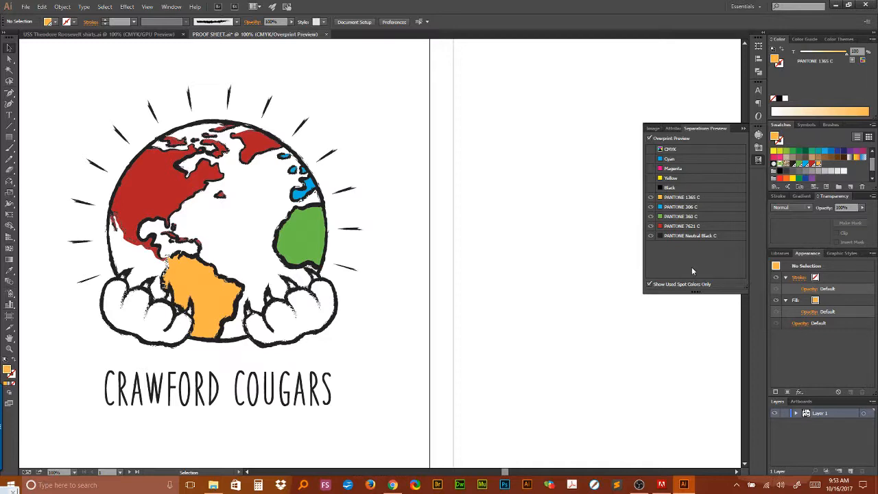
mouse_move(645, 225)
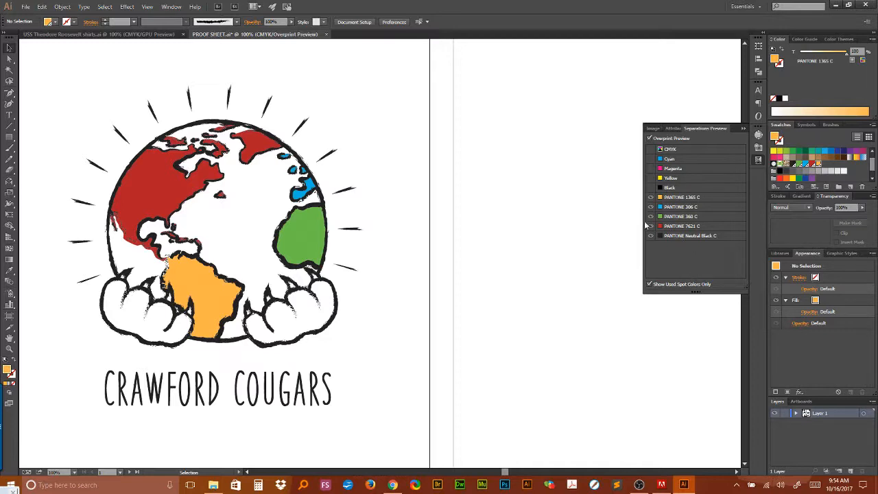